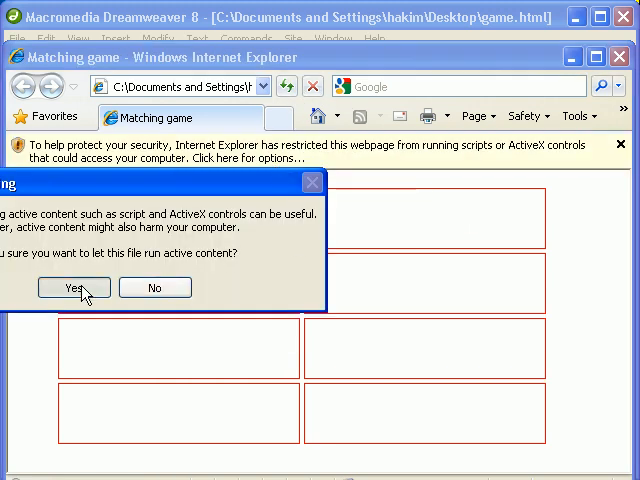
Allow the page's active content, then view and dismiss About Internet Explorer
left_click(74, 288)
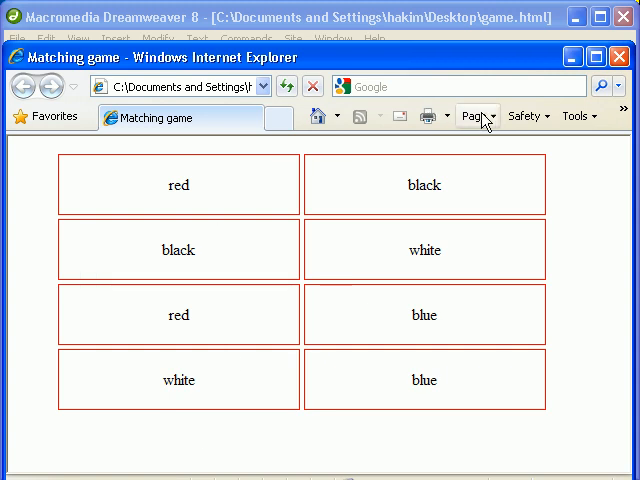
left_click(624, 116)
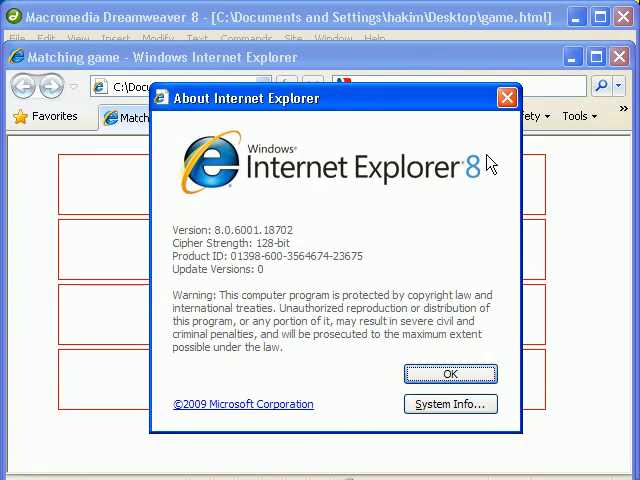
left_click(450, 374)
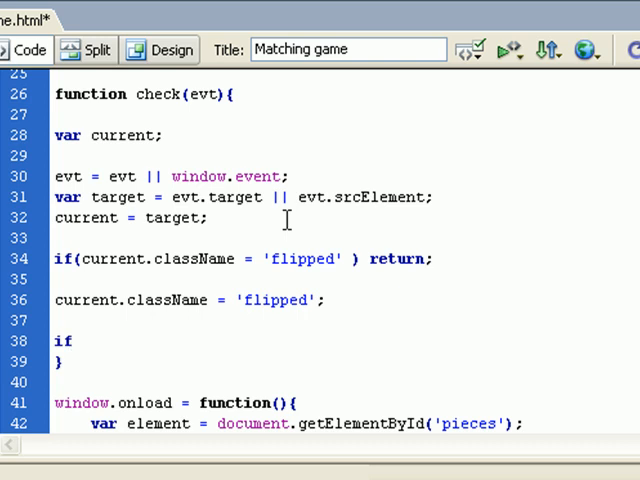
Start a negated if(!) condition below current.className = 'flipped';
type("(!)")
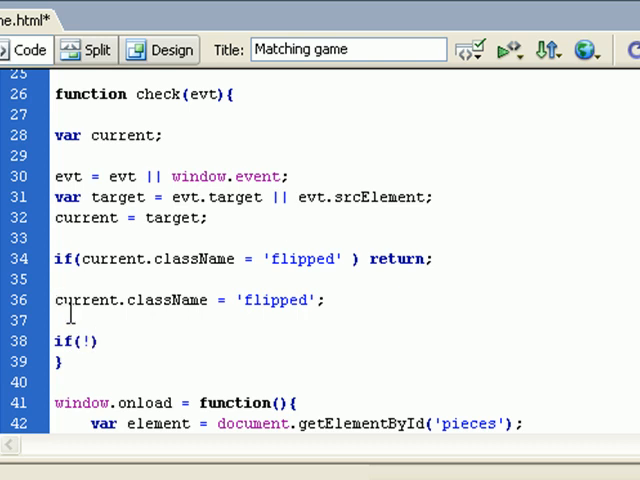
triple_click(188, 300)
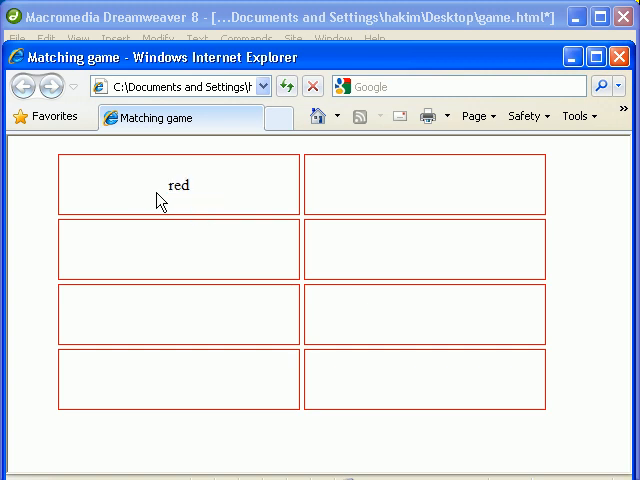
Flip two cards in the preview, revealing red and black
double_click(176, 184)
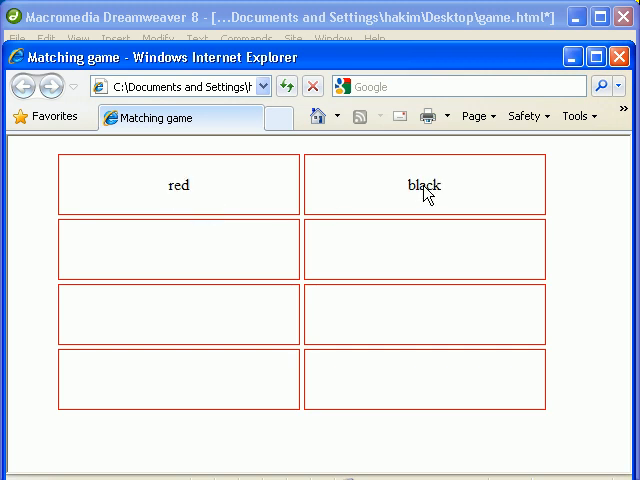
mouse_move(180, 184)
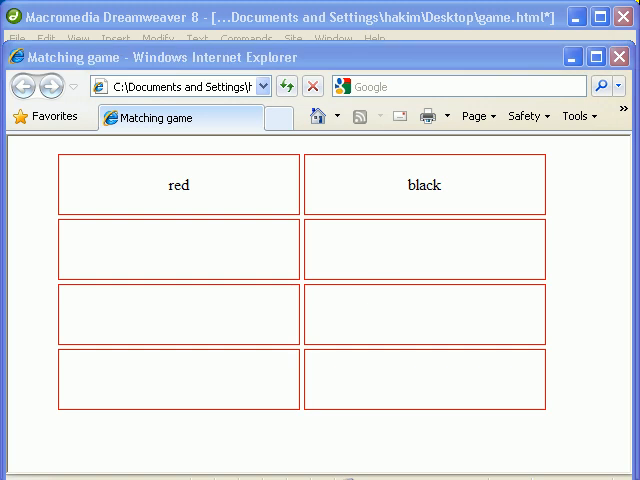
left_click(424, 250)
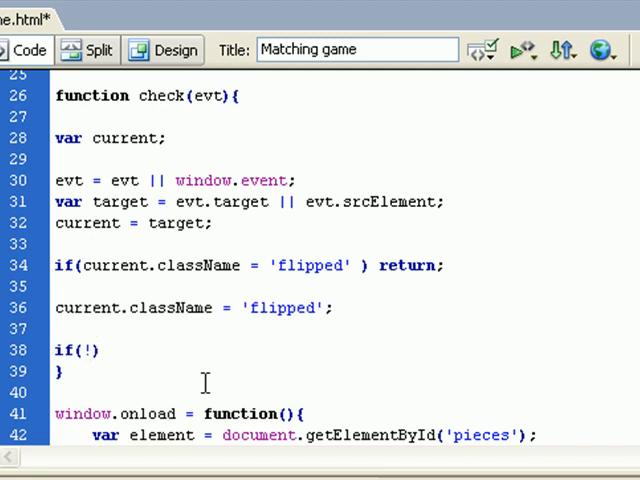
Complete the condition as if(!selected)
left_click(88, 350)
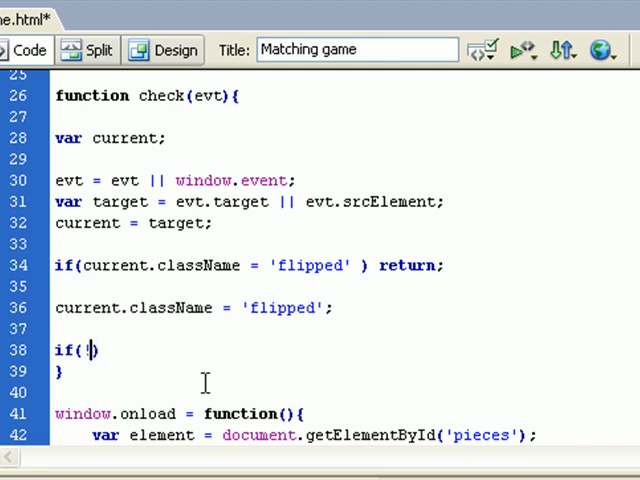
type("!")
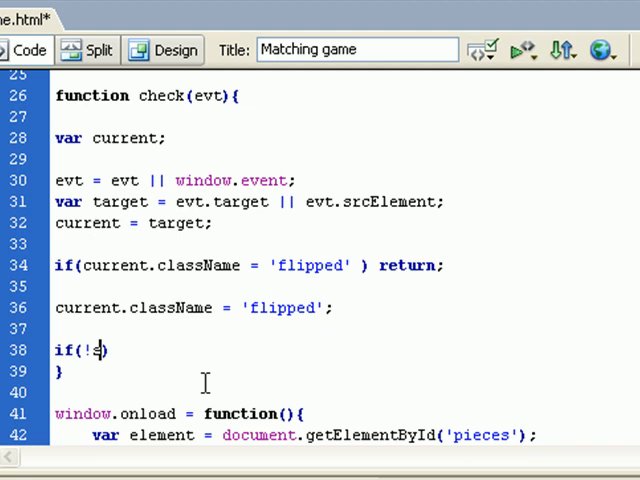
type("elected")
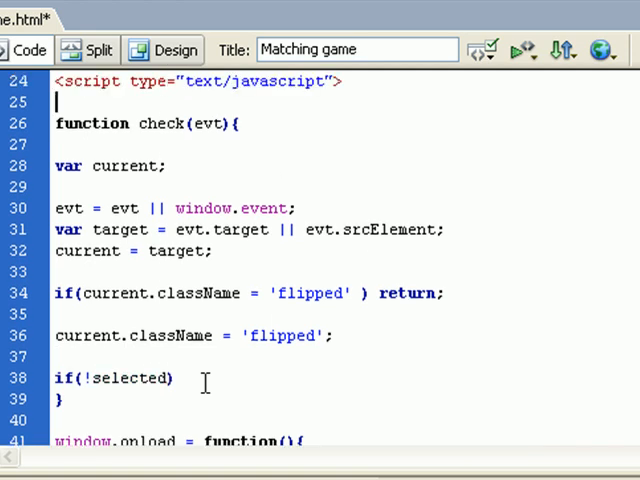
Declare a global var selected above function check and preview with F12
type("var")
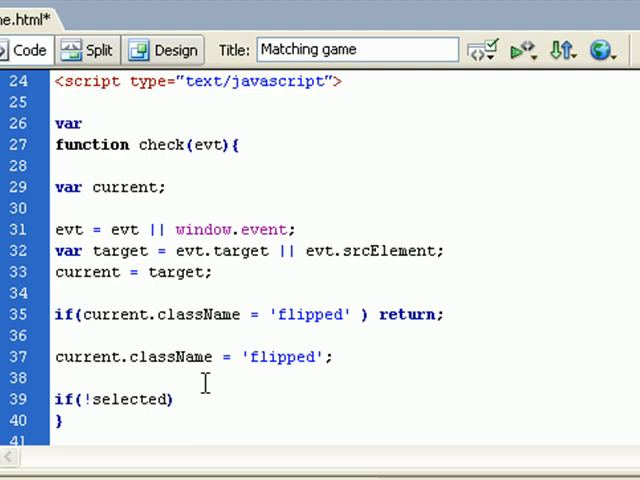
type("selected")
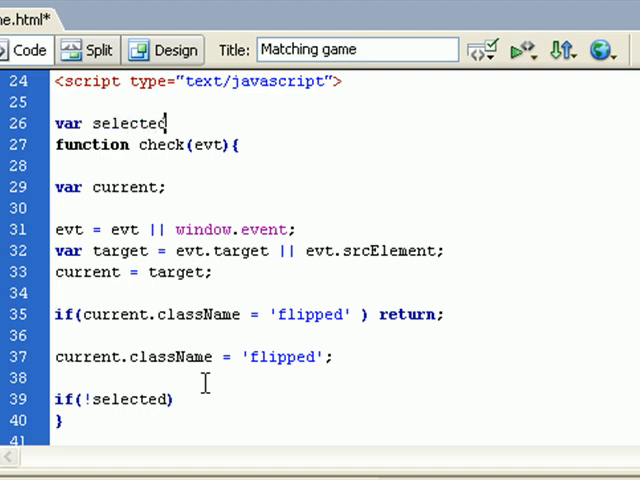
scroll("down", 3)
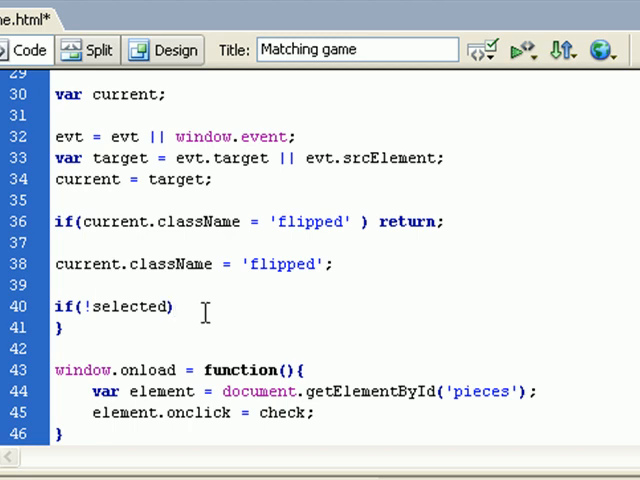
key("enter")
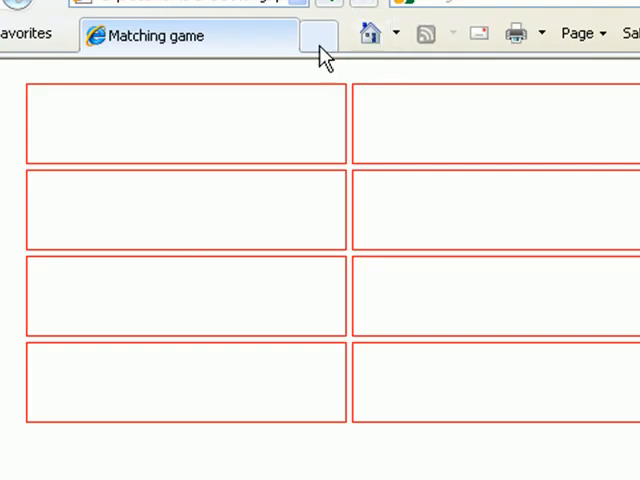
left_click(184, 126)
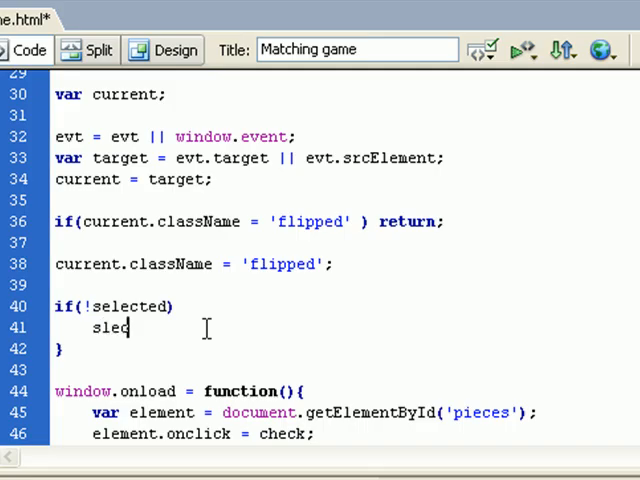
Inside if(!selected), add selected = current; and return;
key("BackSpace")
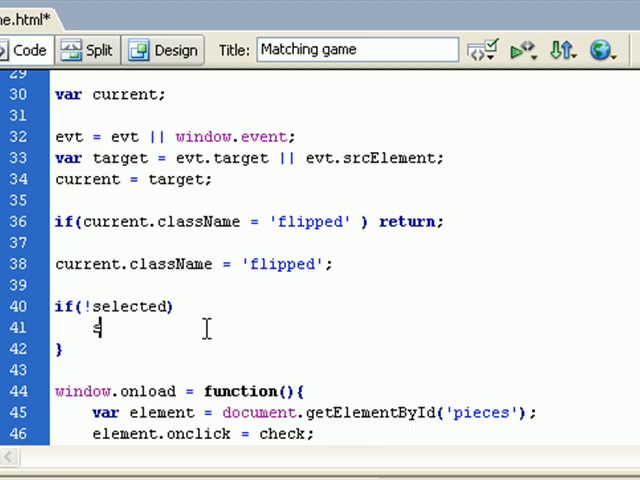
type("elected")
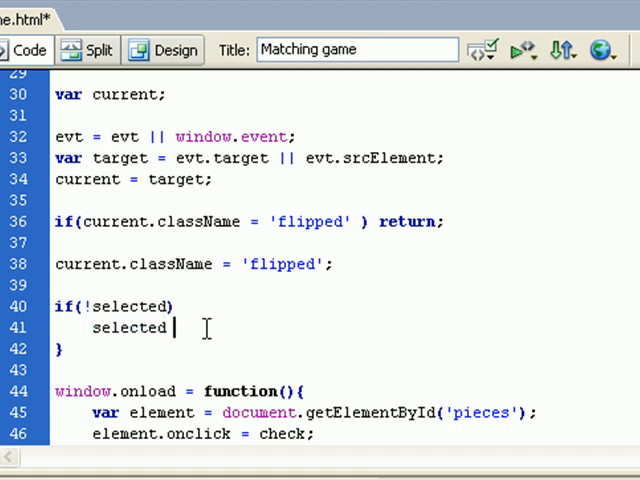
type("=")
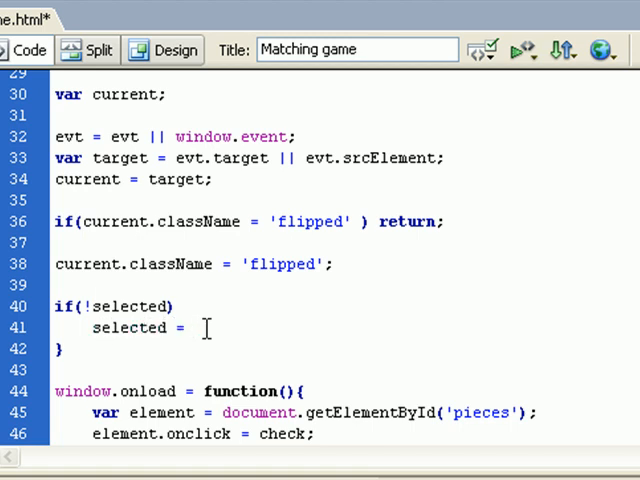
type("current;")
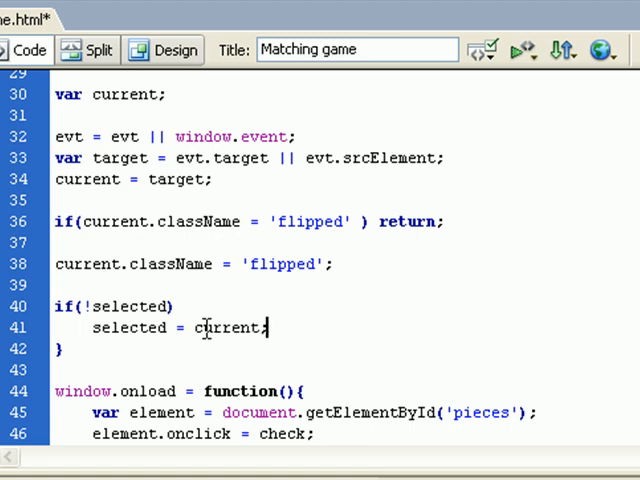
type("re")
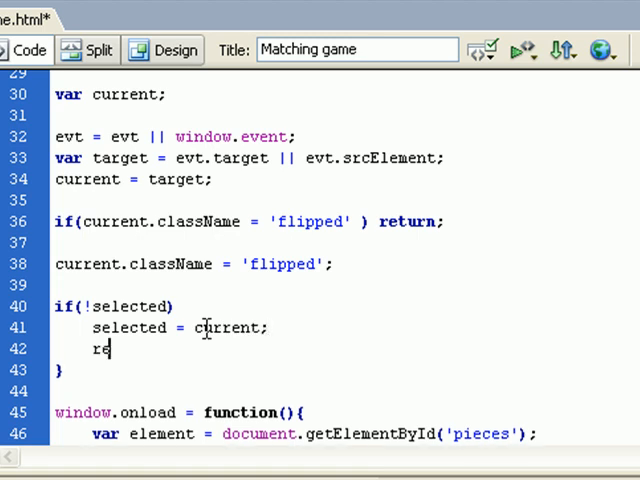
type("turn;")
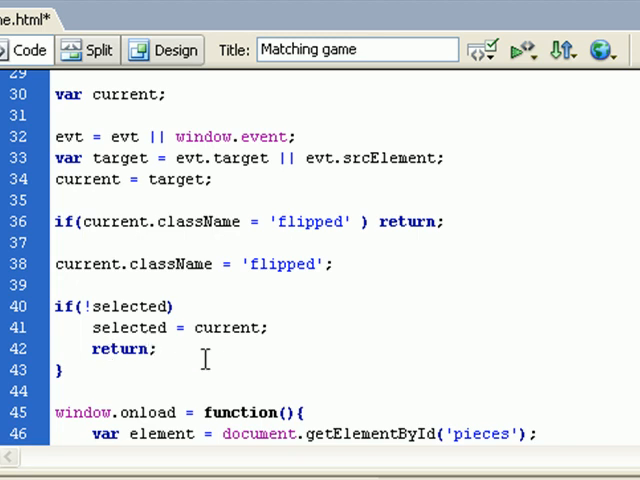
scroll("down", 3)
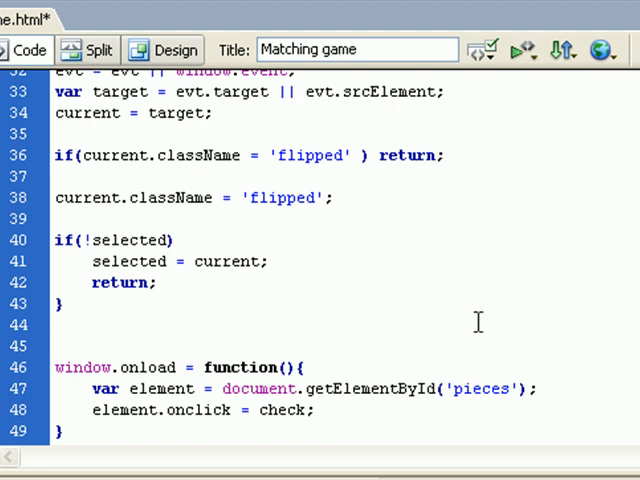
scroll("down", 3)
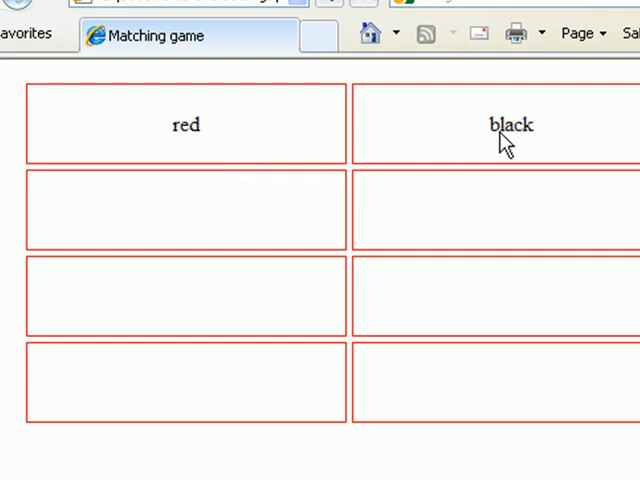
Flip a second card in the browser preview to retest
double_click(510, 124)
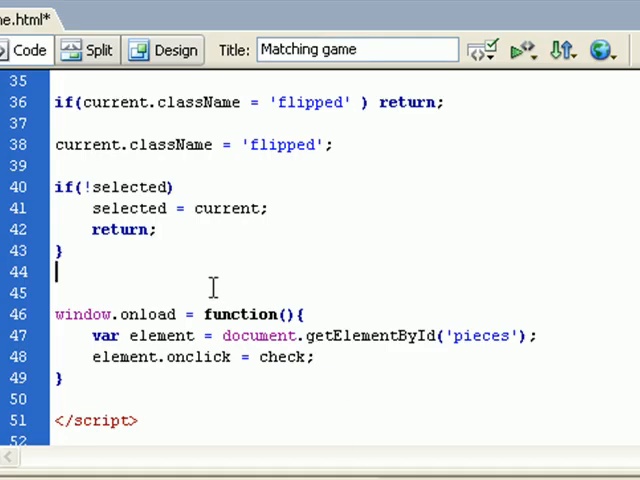
Begin if(selected.innerHTML == comparing the two cards
type("if()")
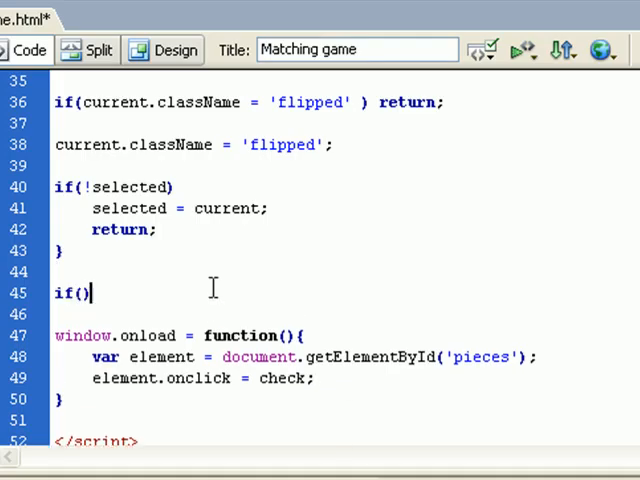
type("selecte")
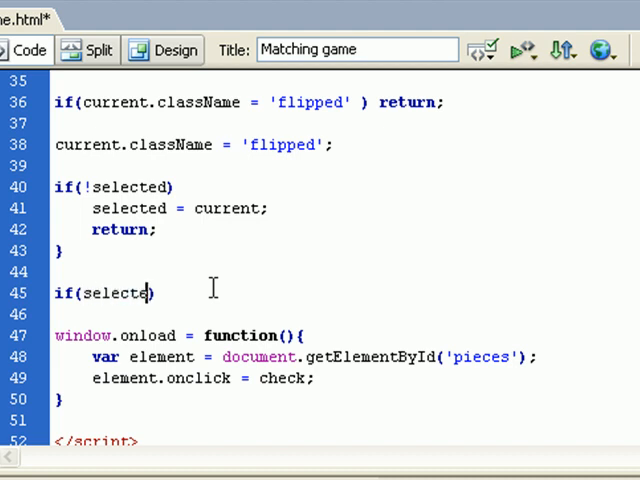
type("\" \"")
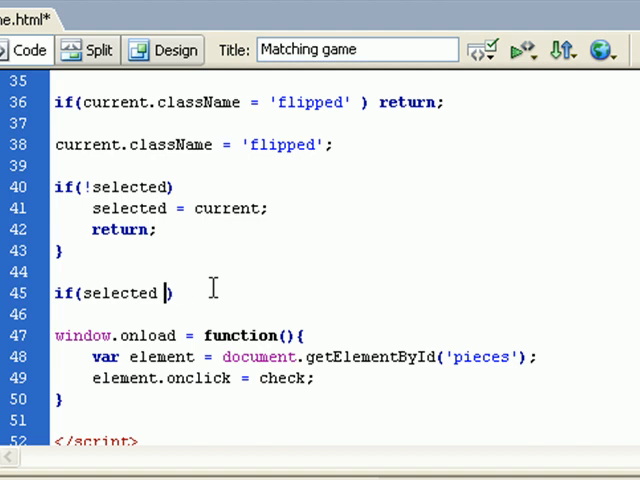
type("inner")
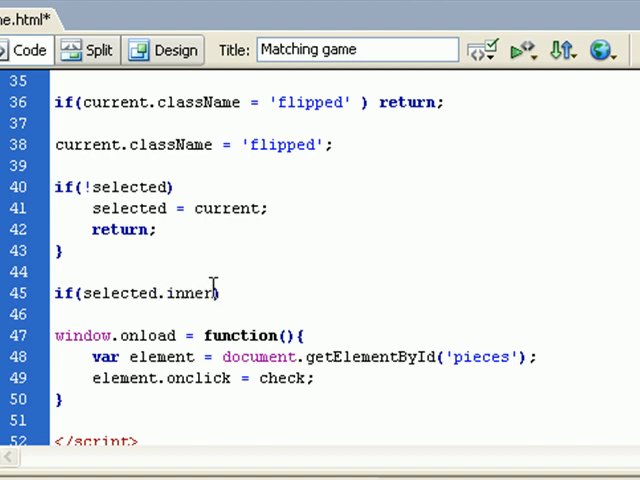
type("HTML")
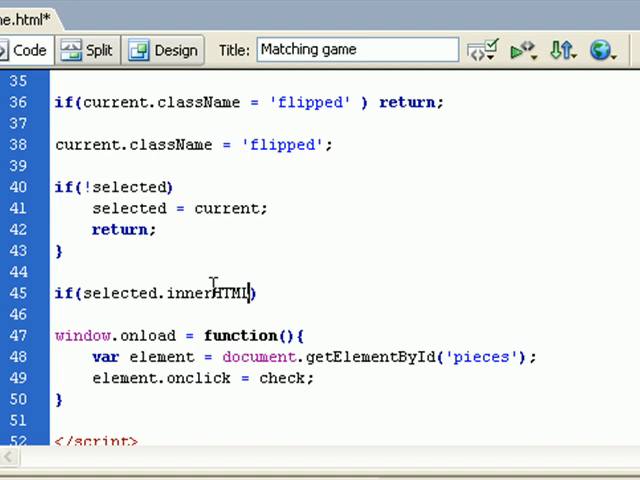
type("==")
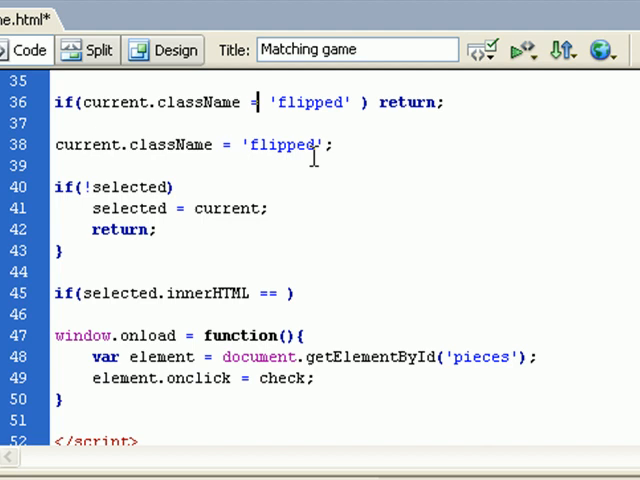
type("=")
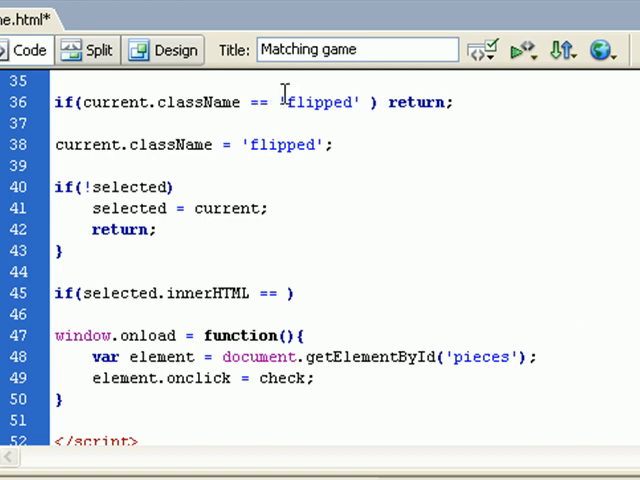
Fix the flipped comparison to == and finish == current.innerHTML){
double_click(320, 102)
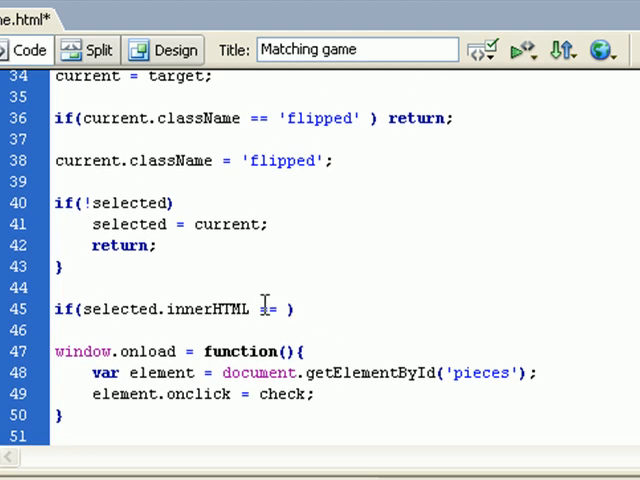
type("==")
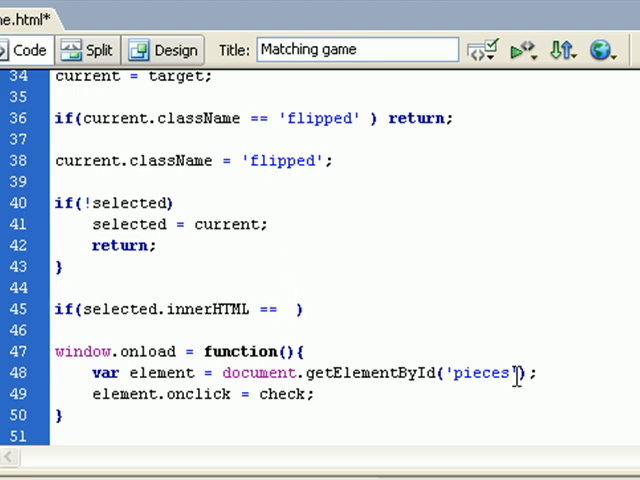
left_click(288, 308)
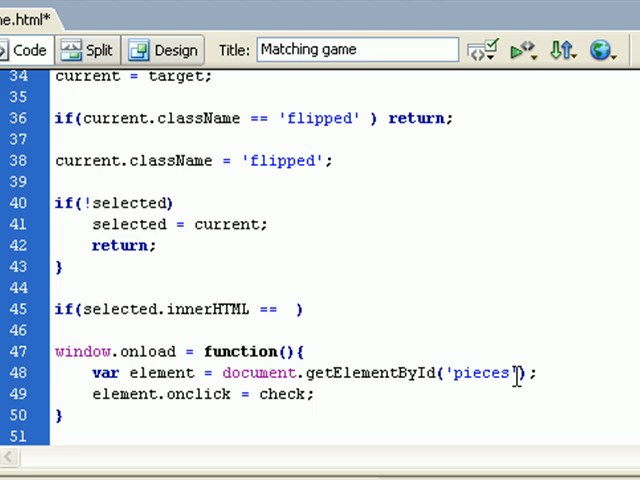
type("current")
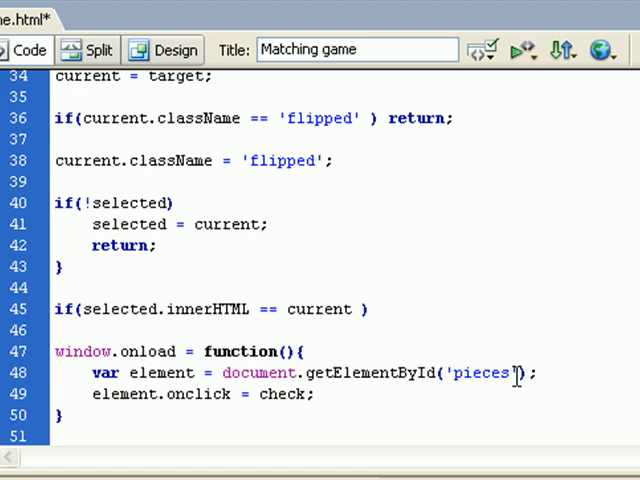
type(".inne")
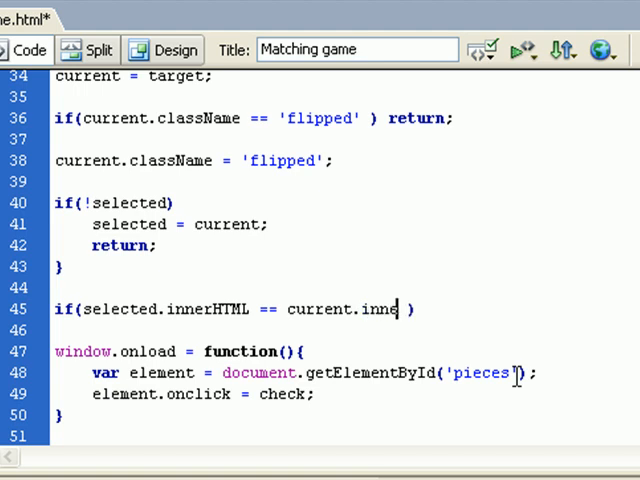
type("rHTML")
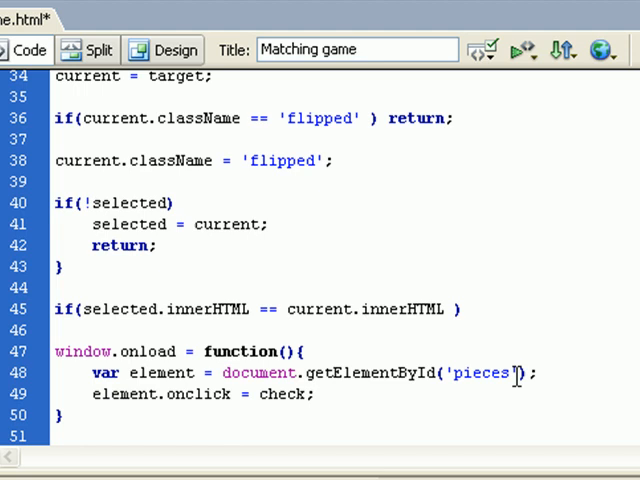
type("{")
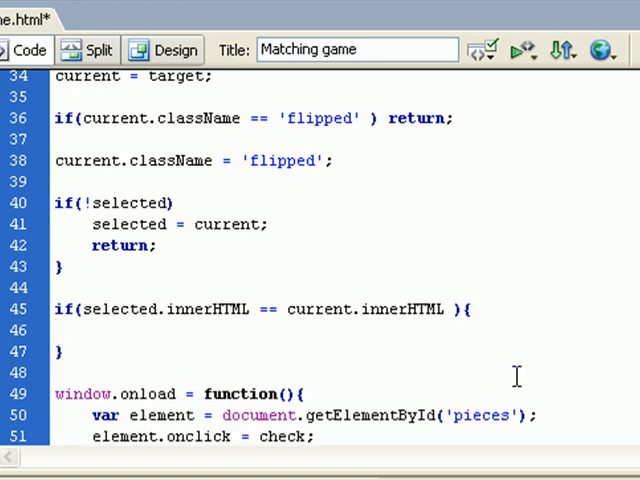
Increment found++ inside the match block
left_click(56, 328)
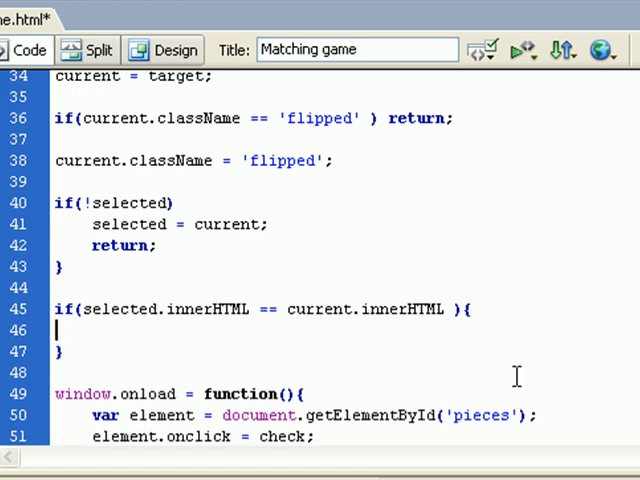
type("found")
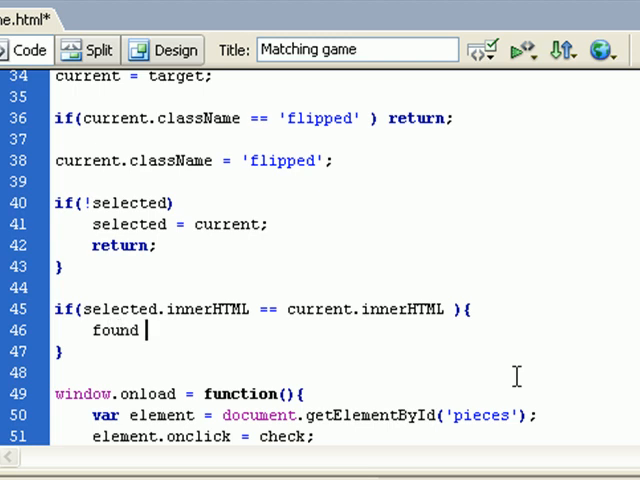
type("++;")
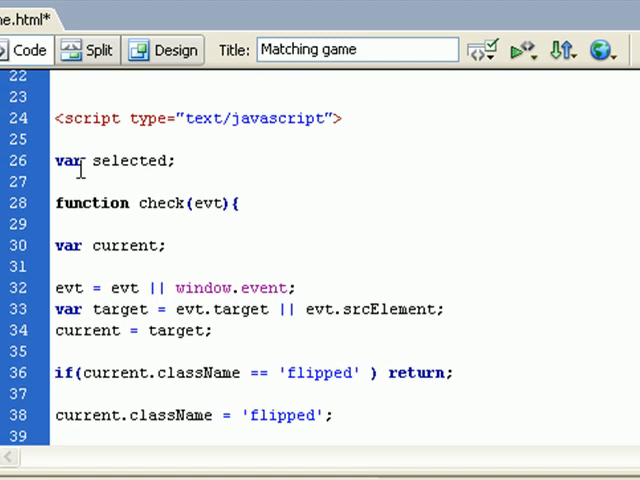
Declare var found = 0 and start an if line after found++
type("var")
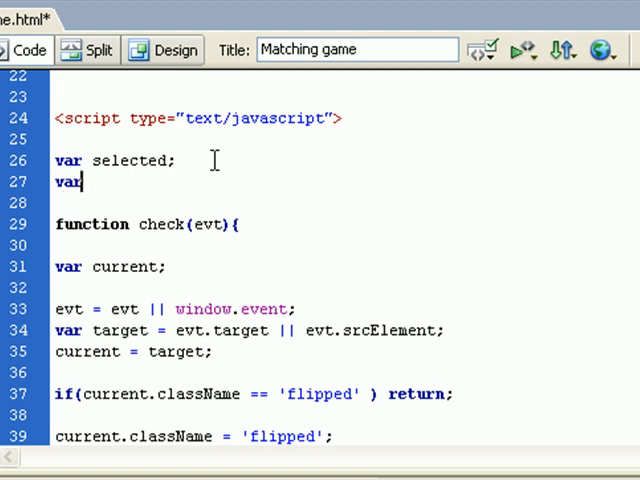
type("four")
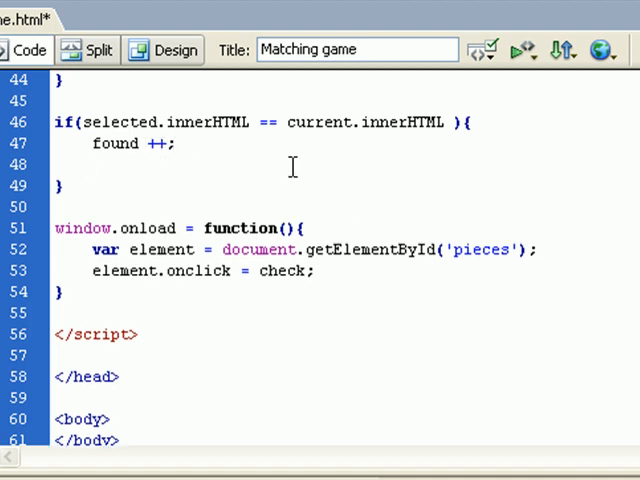
left_click(92, 164)
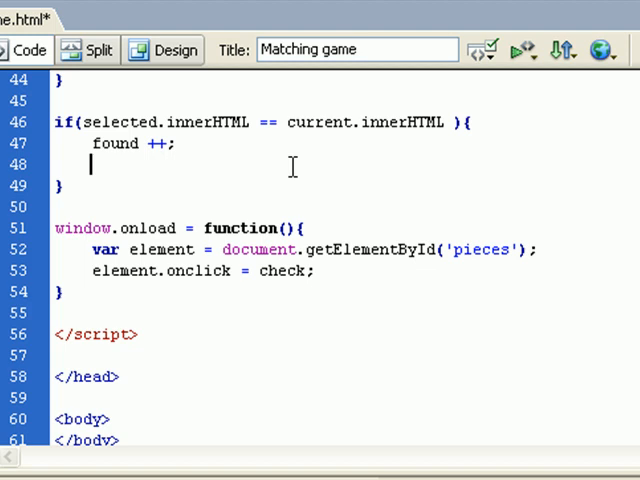
type("if")
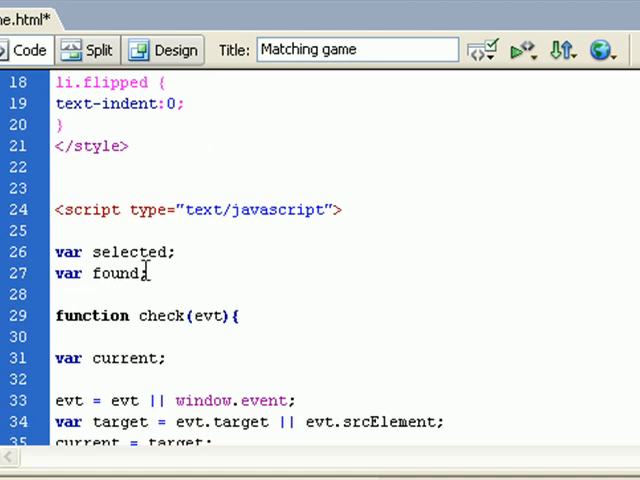
left_click(278, 312)
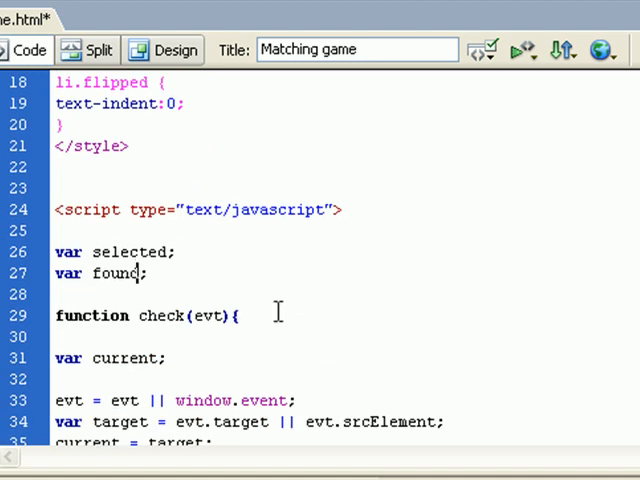
type("= 0")
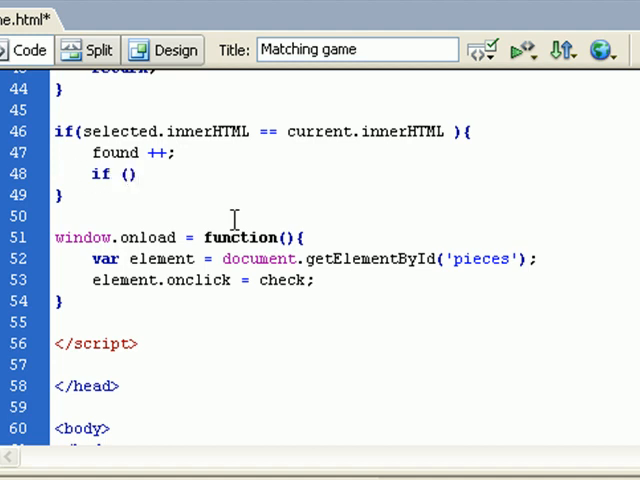
Write if (found == total) and declare var total = 4
type("found")
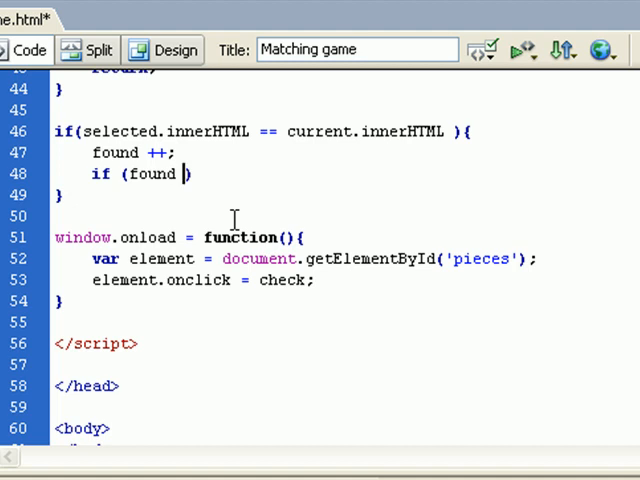
type("== tot")
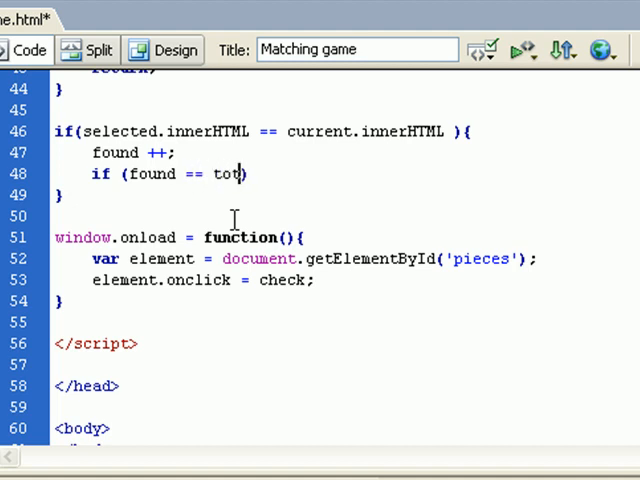
type("al)")
type("var totl")
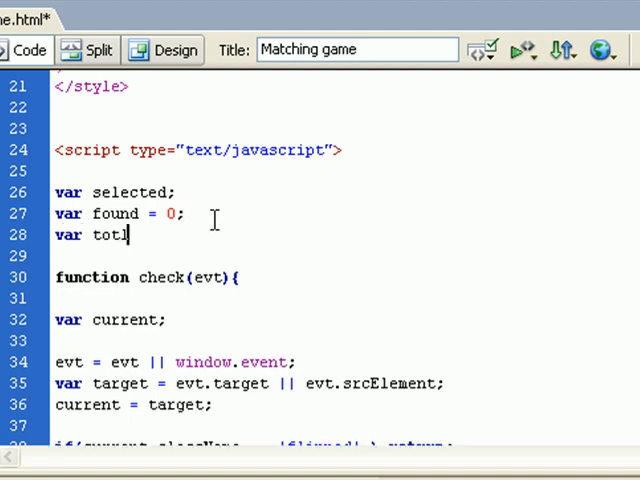
type("al =")
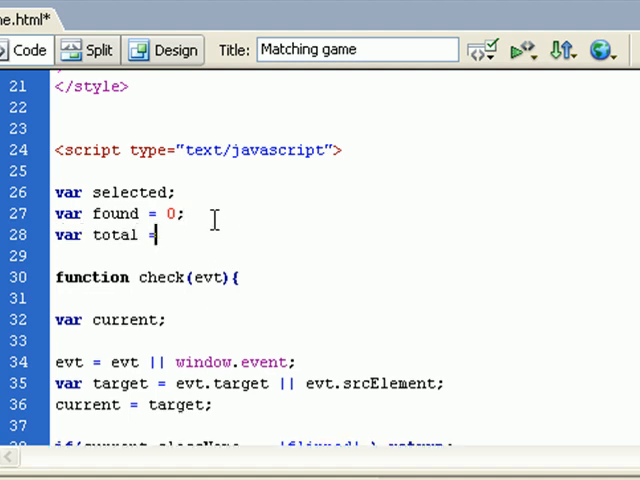
type("4;")
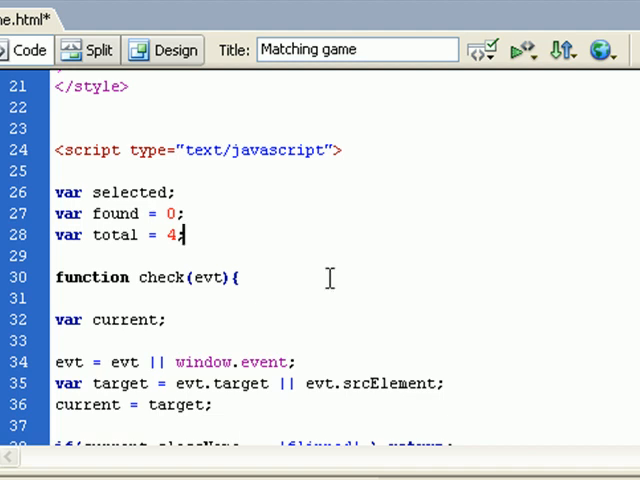
Alert 'You win!' when found equals total, followed by an else block
scroll("down", 3)
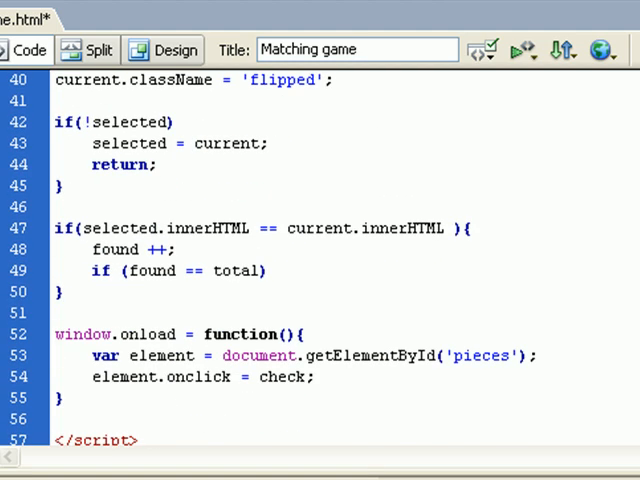
scroll("down", 3)
type(" {")
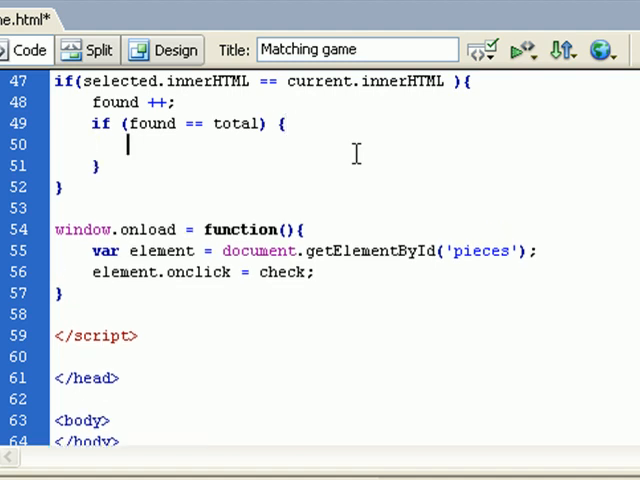
type("alert")
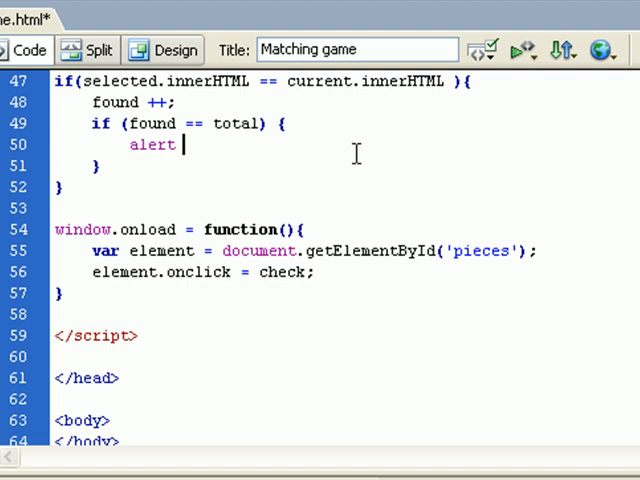
type("();")
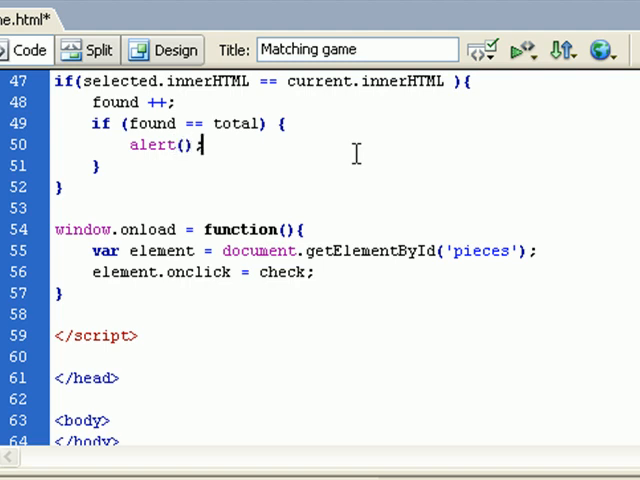
type("You")
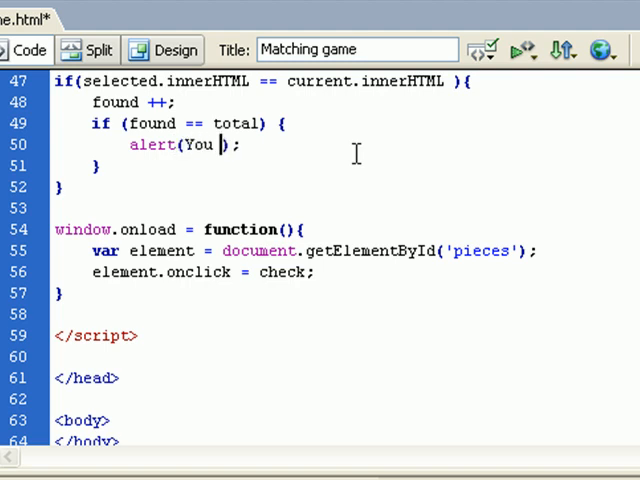
type("win!")
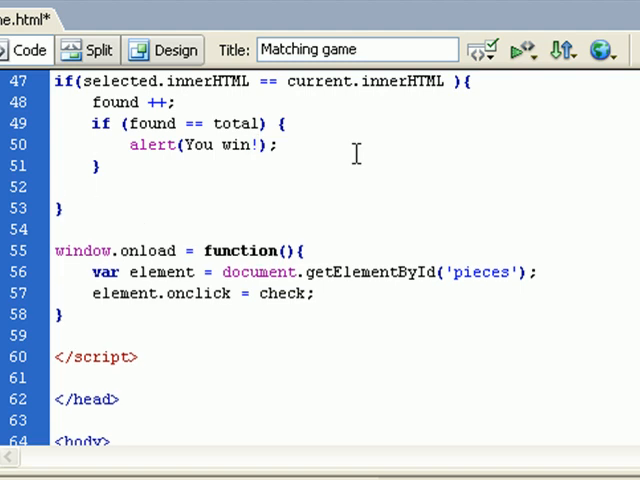
type("else {")
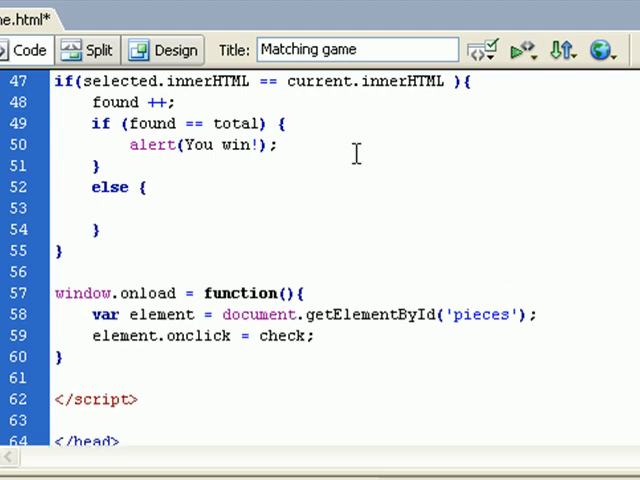
In the else block, alert 'You got a match!'
left_click(92, 208)
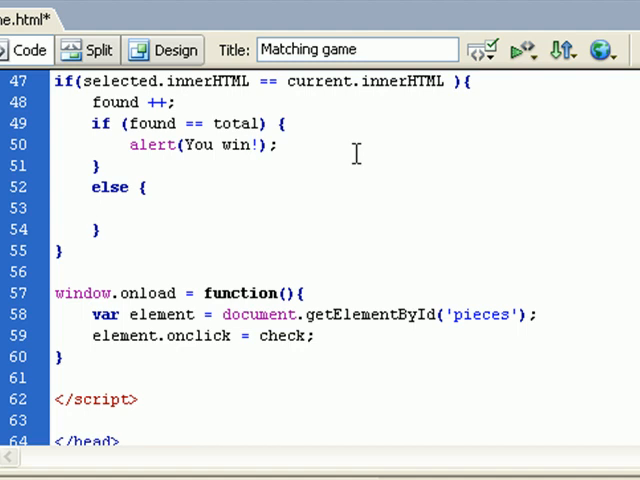
type("al")
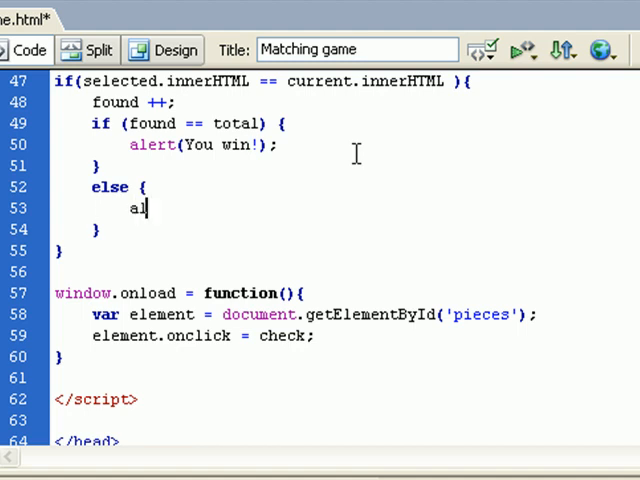
type("ert")
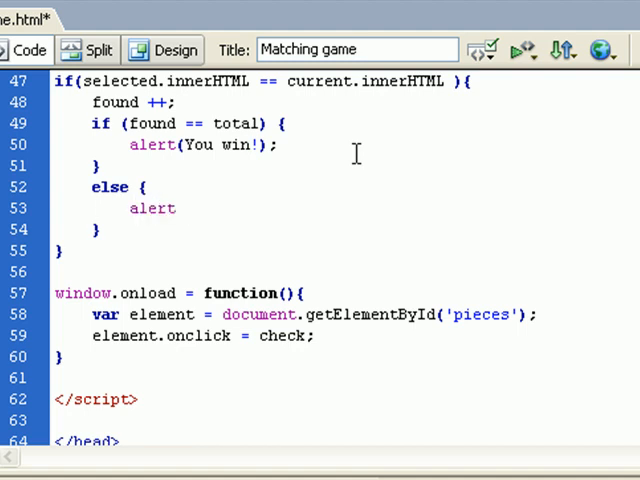
type("();")
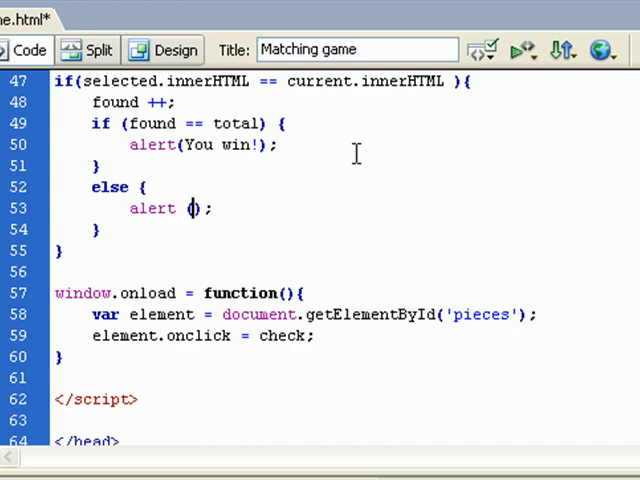
type("'")
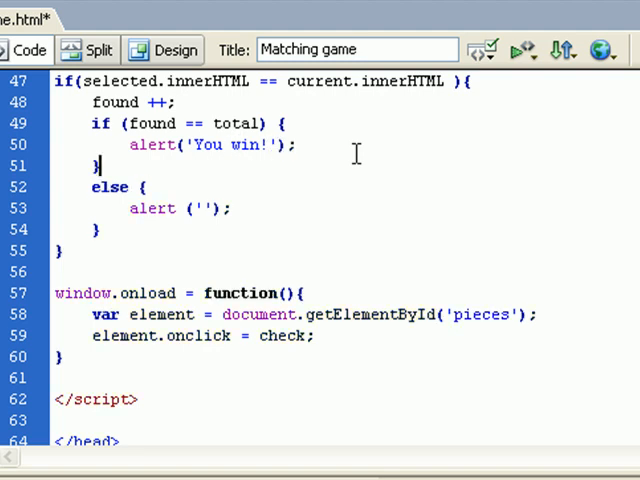
type("You got a match!")
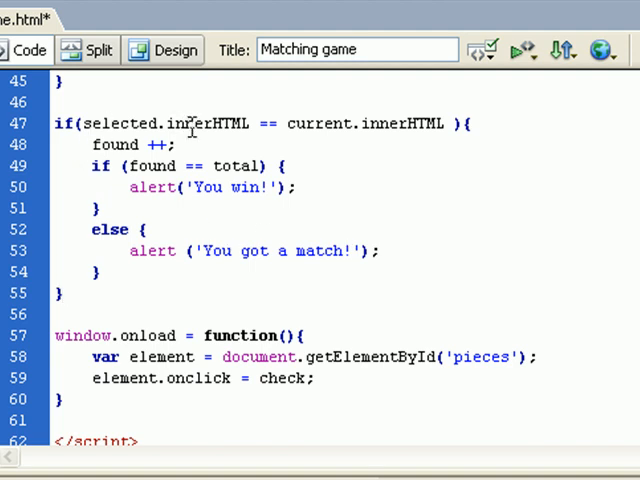
Preview game.html and flip two cards, revealing red and black
left_click_drag(92, 124, 198, 124)
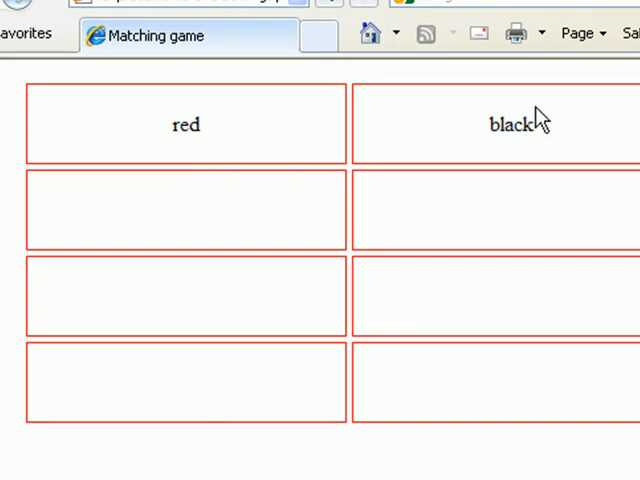
double_click(512, 124)
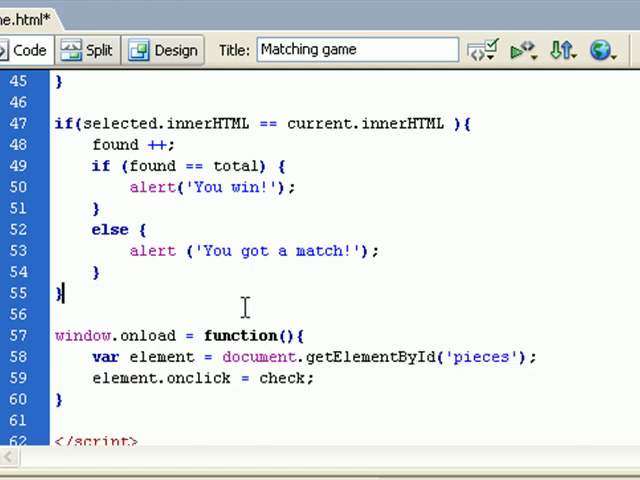
Write the else branch that alerts 'sorry, no match' when the two cards differ
type("else")
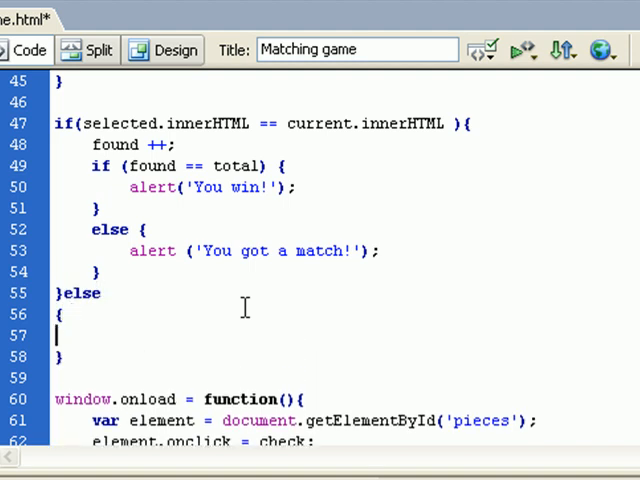
mouse_move(386, 346)
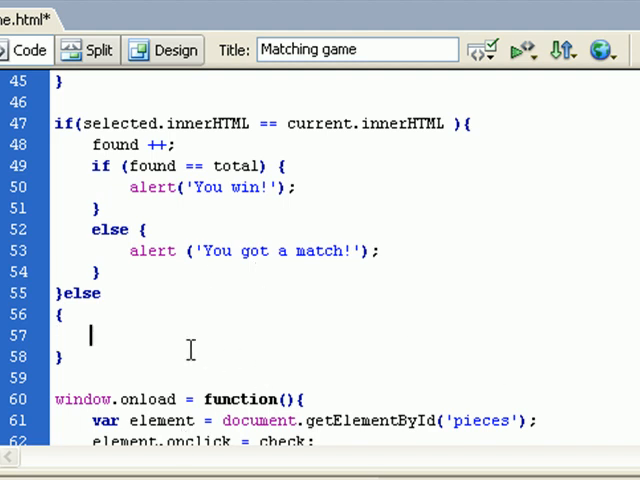
type("aler")
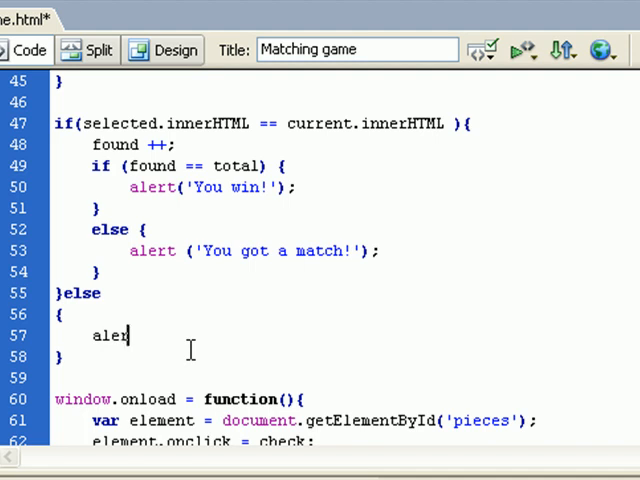
type("t();")
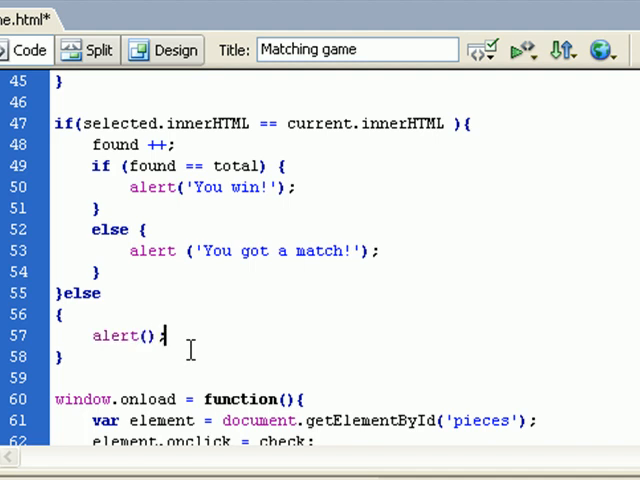
type("''")
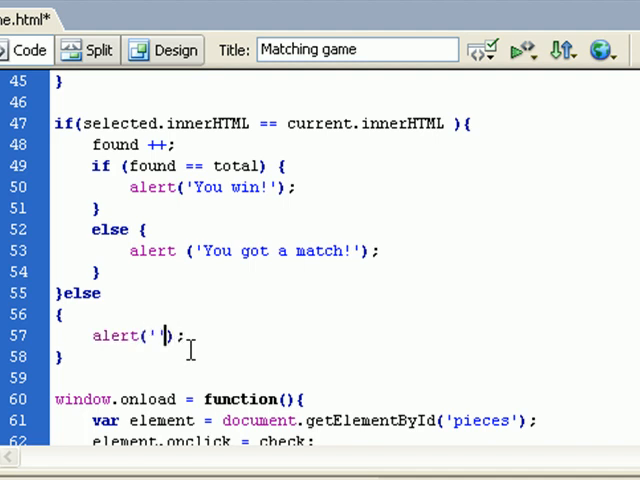
type("sorry")
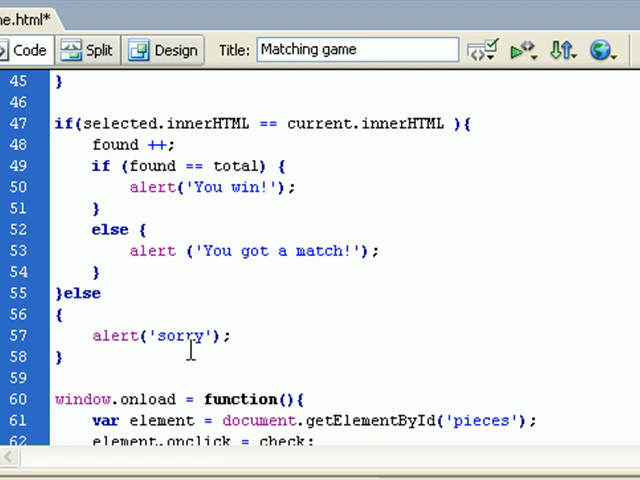
type(", no mat")
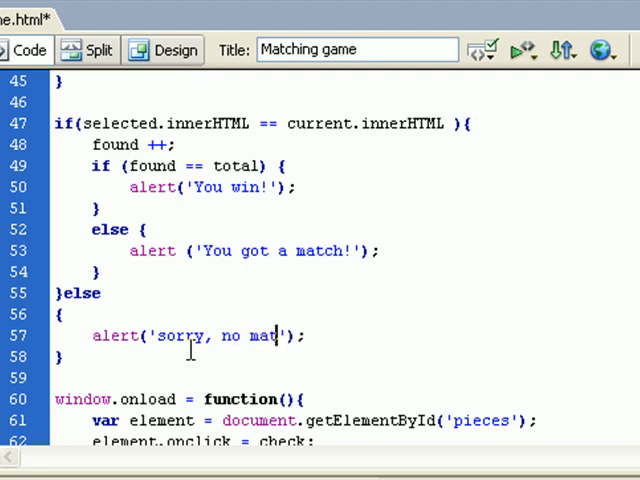
type("ch")
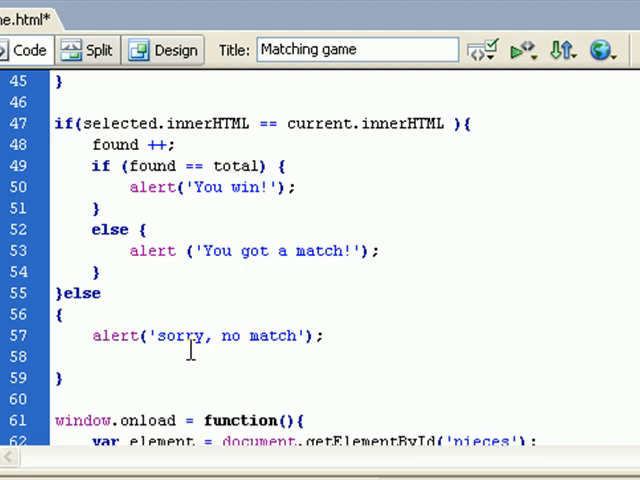
Reset both current.className and selected.className to '' so mismatched cards flip back
type("current")
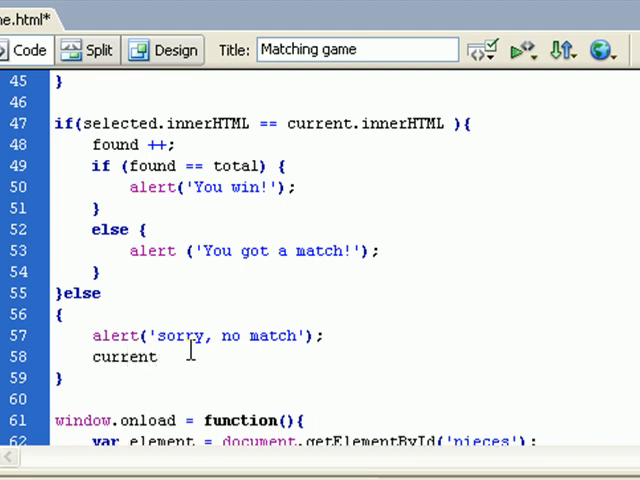
type(".")
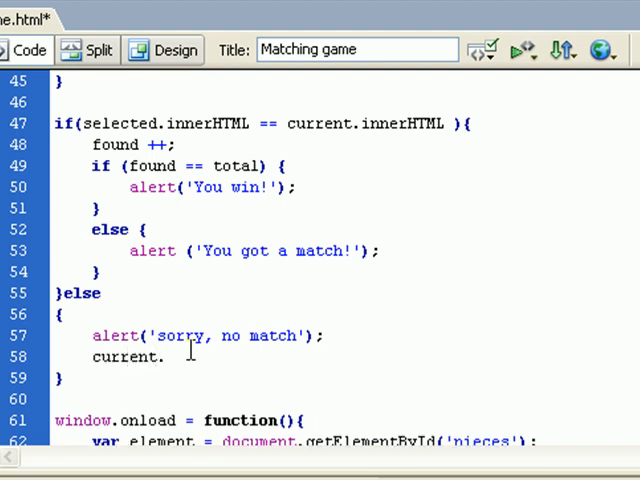
type("className=")
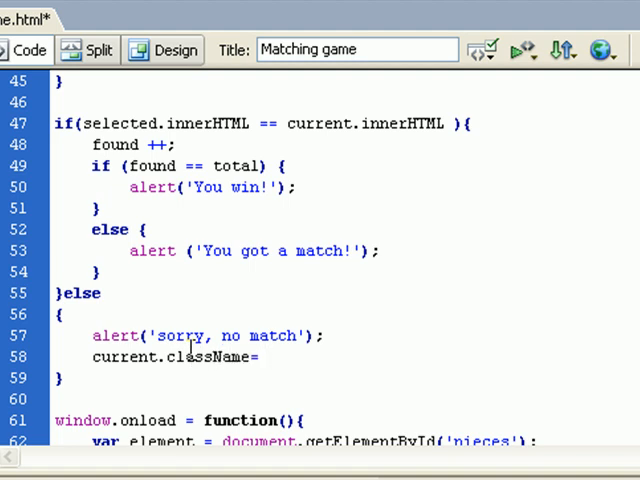
type("'';")
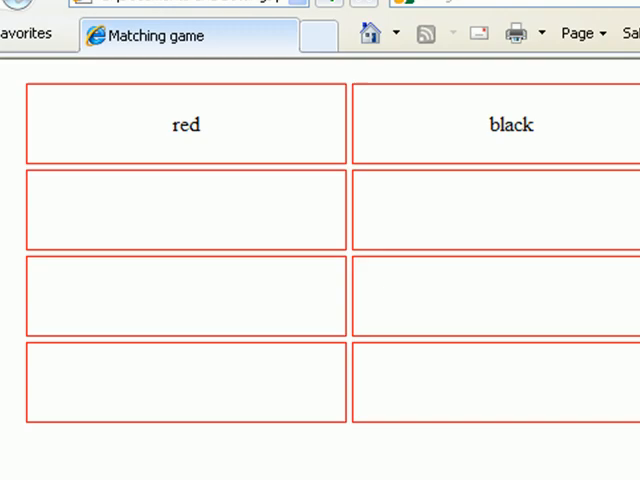
mouse_move(228, 312)
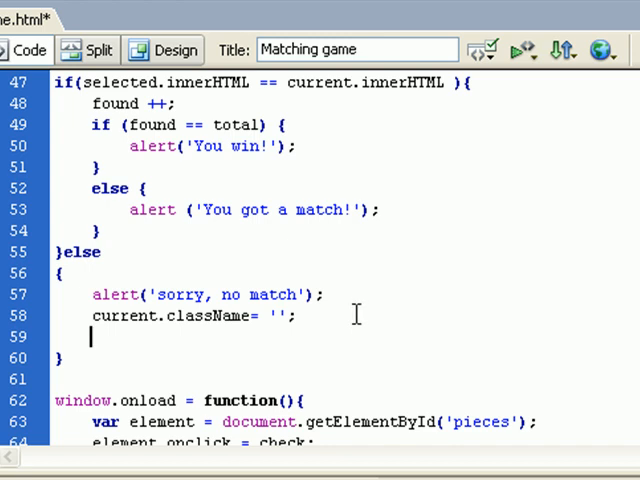
type("selected.cl")
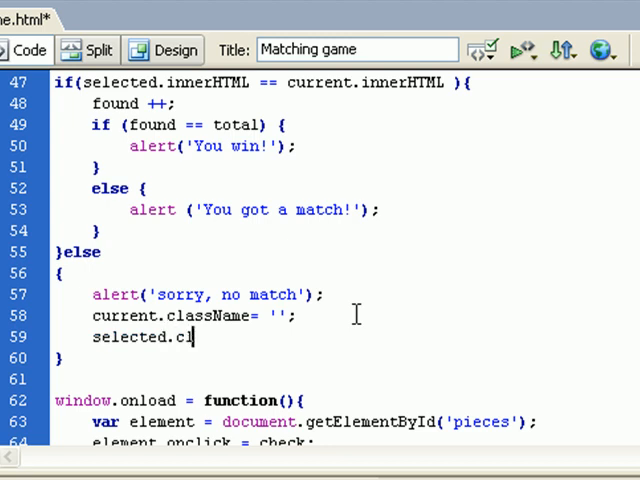
type("assName=")
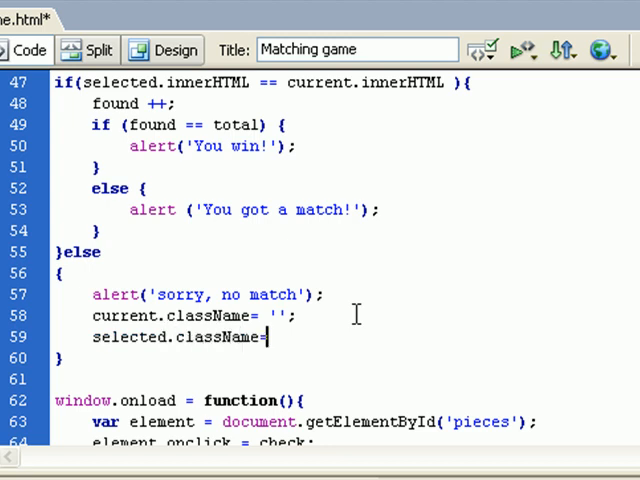
type("'';")
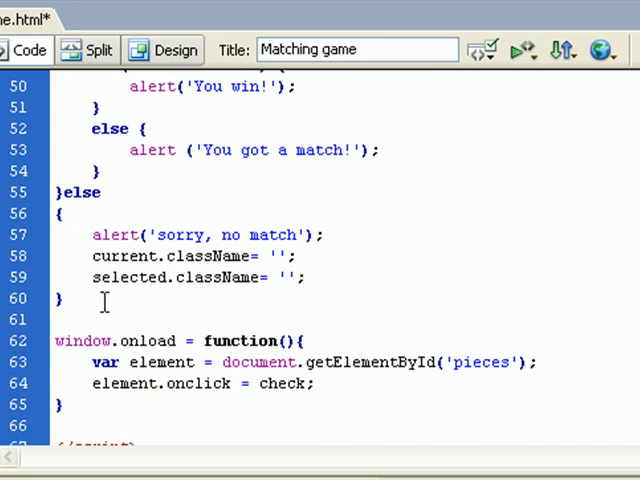
scroll("up", 3)
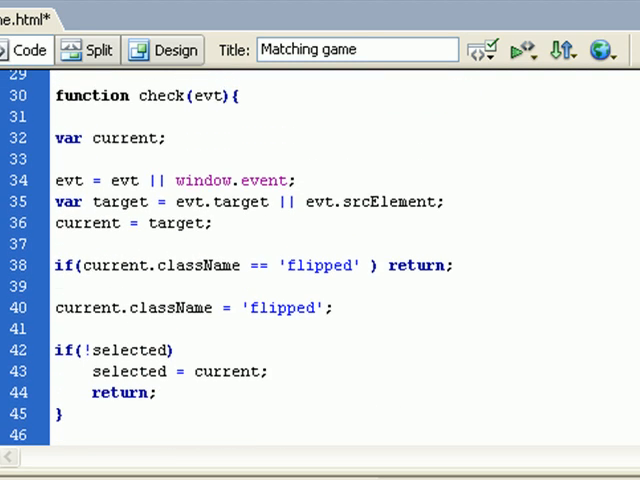
scroll("down", 3)
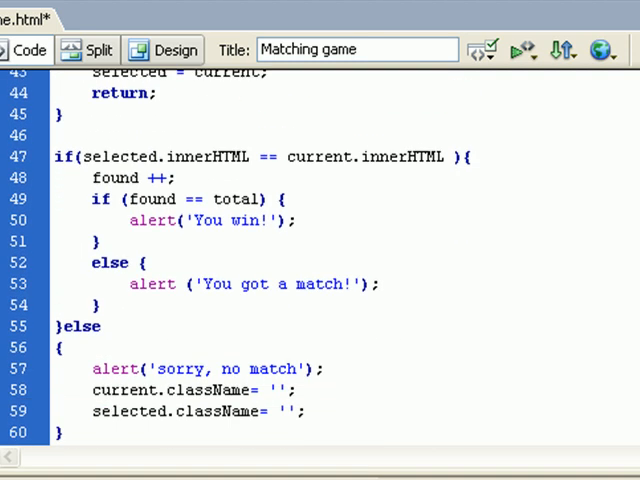
scroll("down", 3)
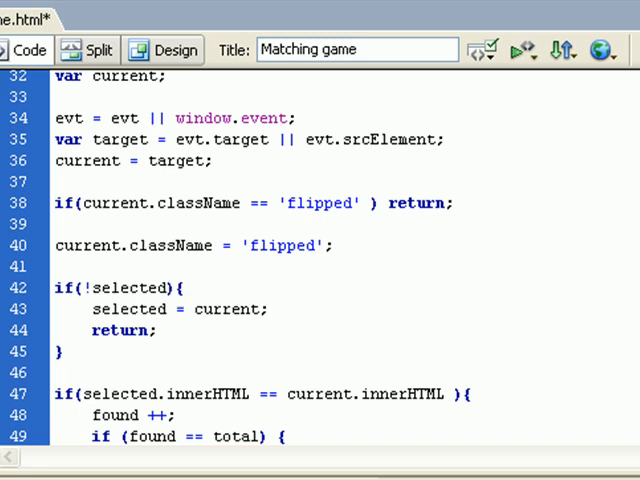
scroll("down", 3)
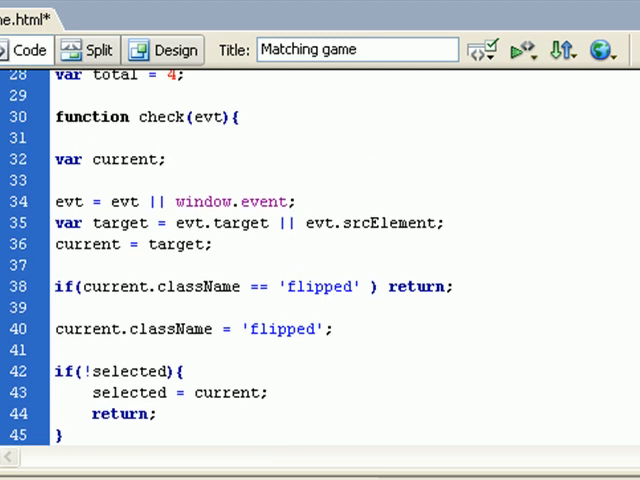
scroll("down", 3)
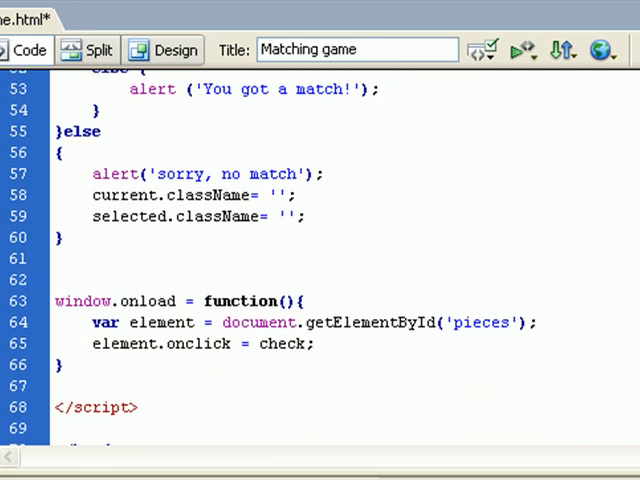
Add selected = null; after the else block and review the finished if/else logic
left_click(60, 280)
type("}")
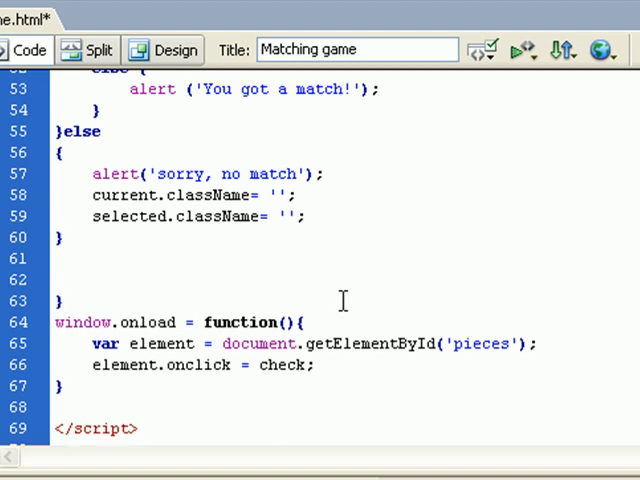
type("selected =")
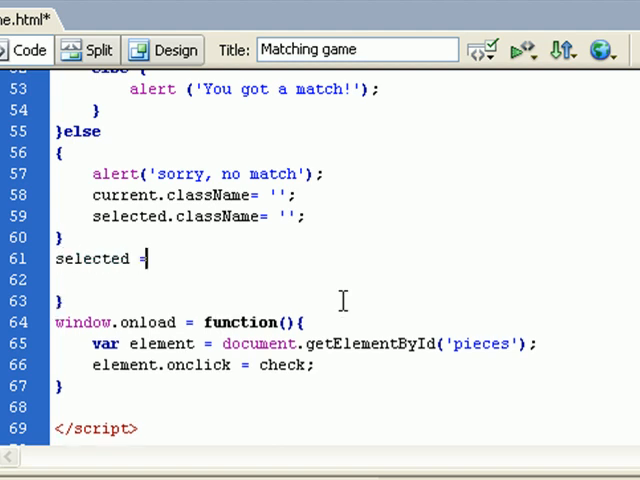
type("null")
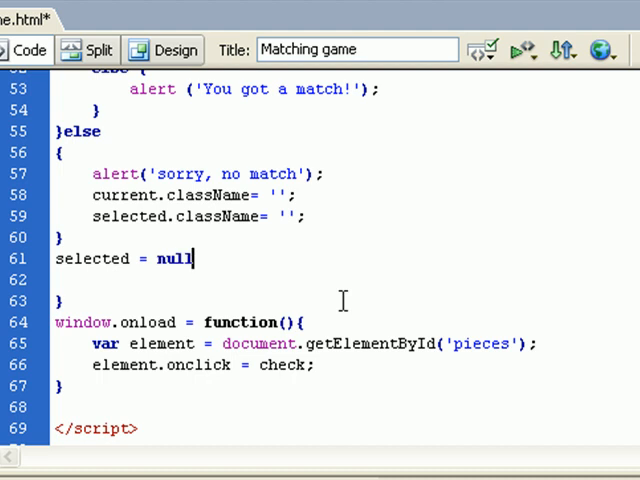
type(";")
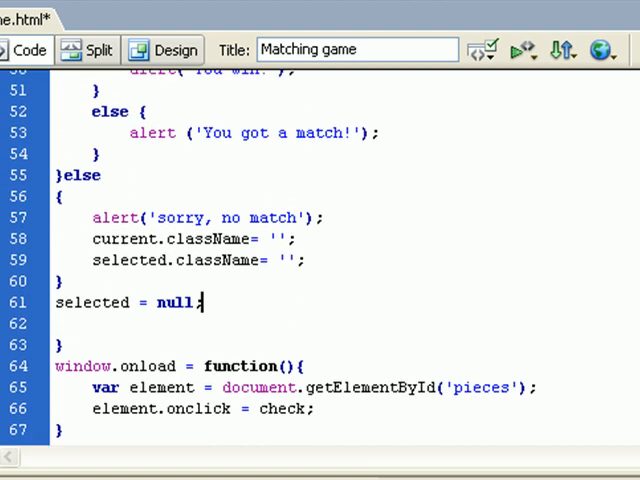
scroll("up", 3)
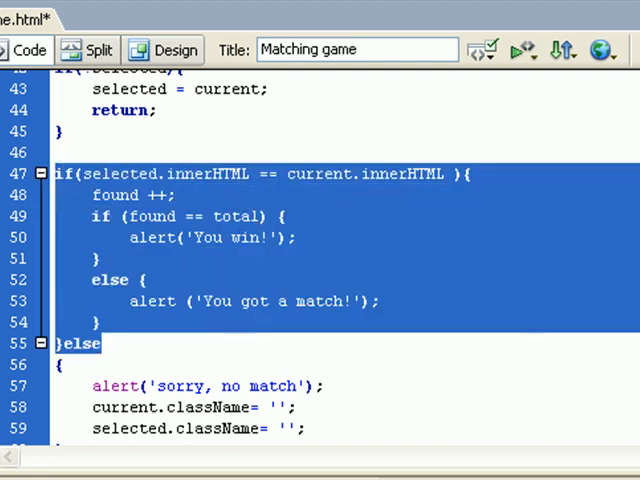
scroll("down", 3)
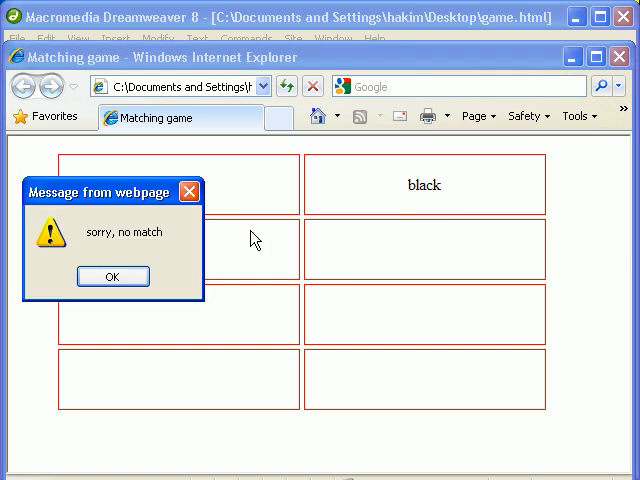
Flip cards and dismiss the 'sorry, no match' alerts, confirming mismatches reset
left_click(112, 276)
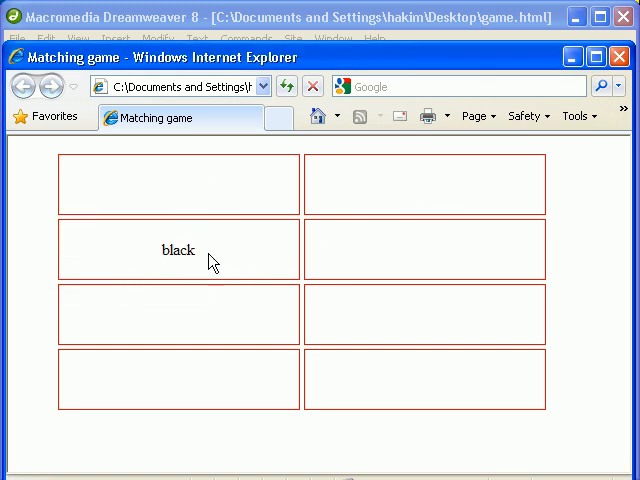
left_click(424, 250)
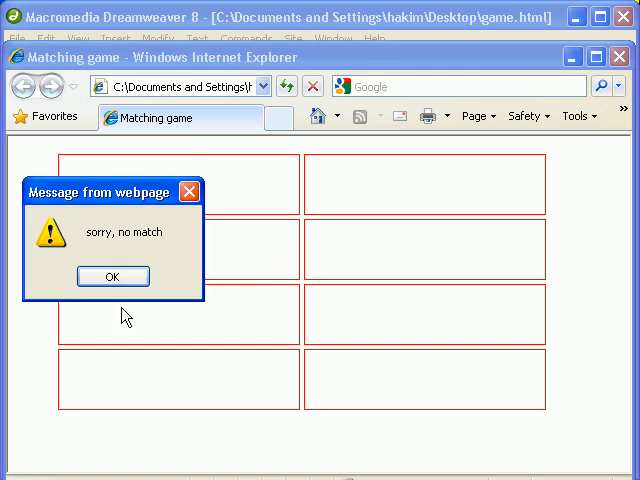
left_click(112, 276)
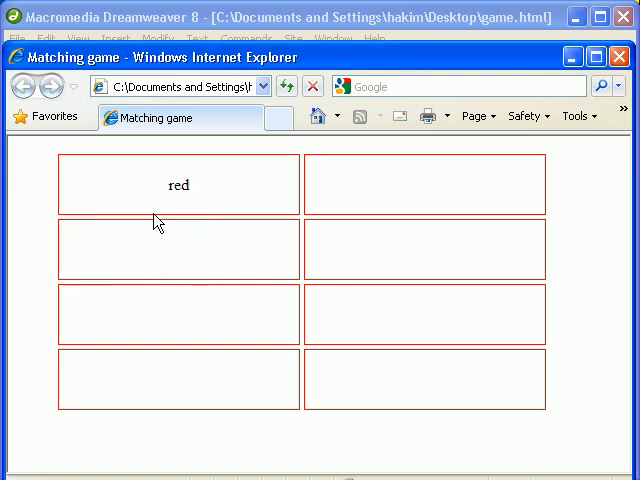
left_click(424, 314)
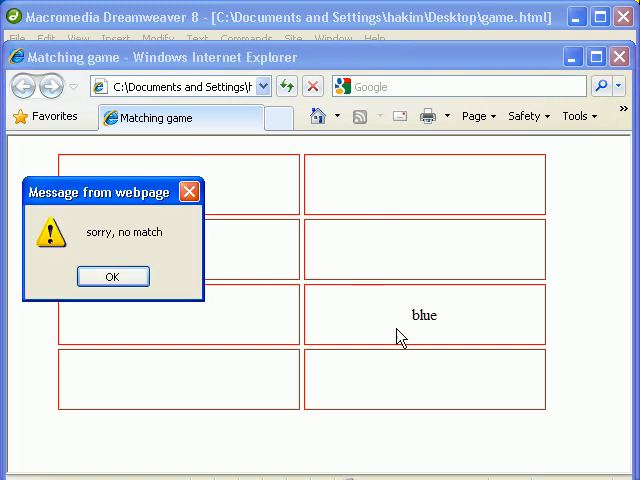
left_click(112, 276)
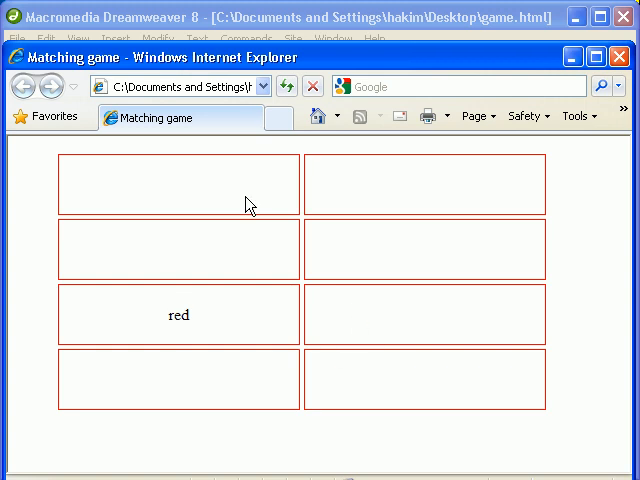
left_click(178, 184)
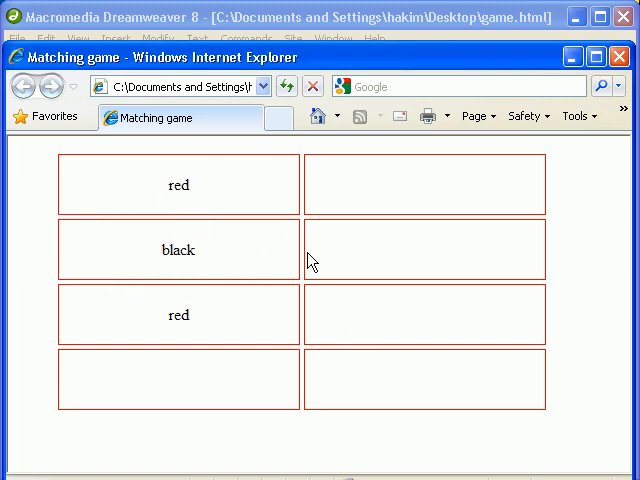
Match the remaining pairs, acknowledge each match alert and the final 'You win!' message
left_click(178, 250)
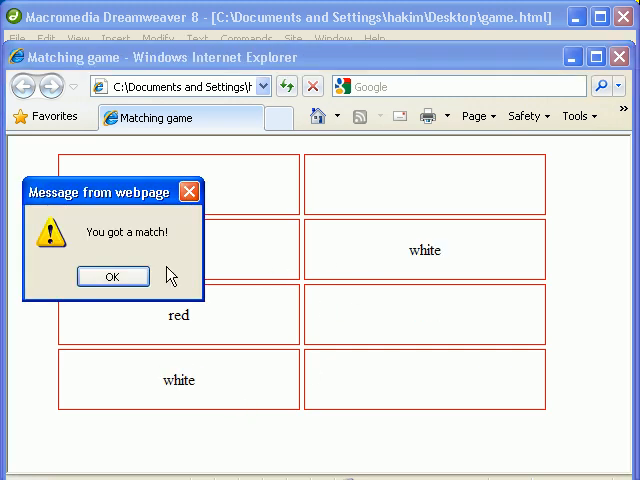
left_click(112, 276)
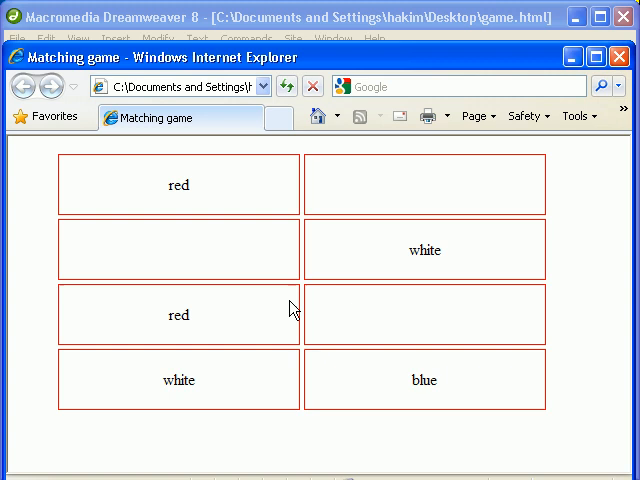
left_click(424, 314)
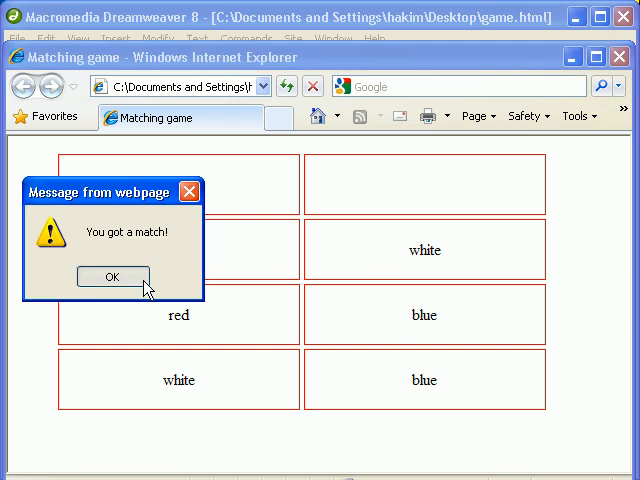
left_click(112, 276)
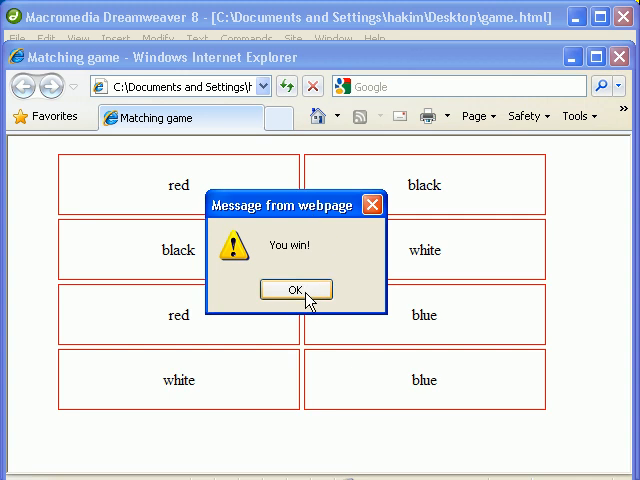
left_click(296, 290)
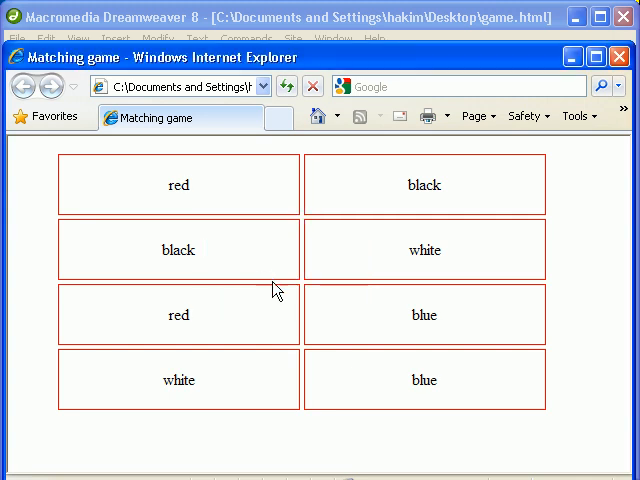